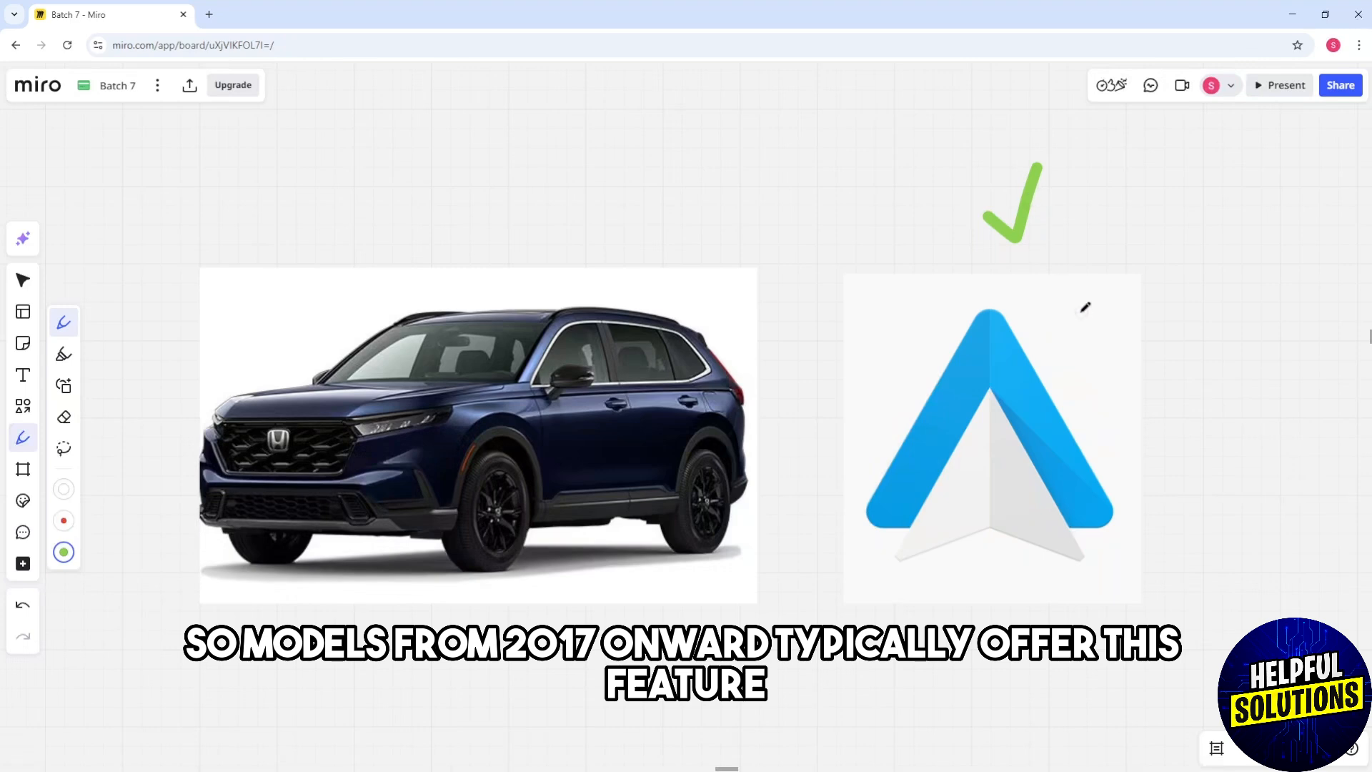
{"action": "mouse_move", "coordinate": [1278, 343]}
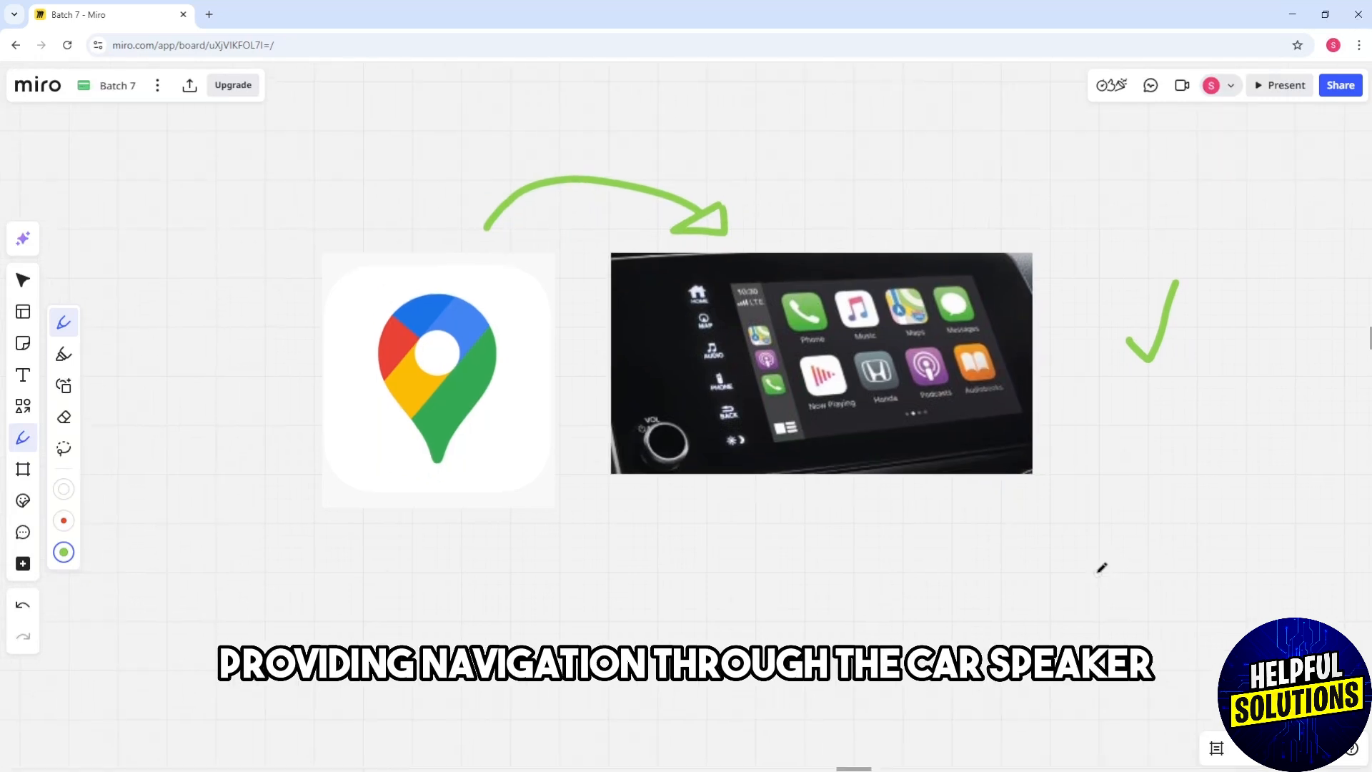
{"action": "mouse_move", "coordinate": [1241, 569]}
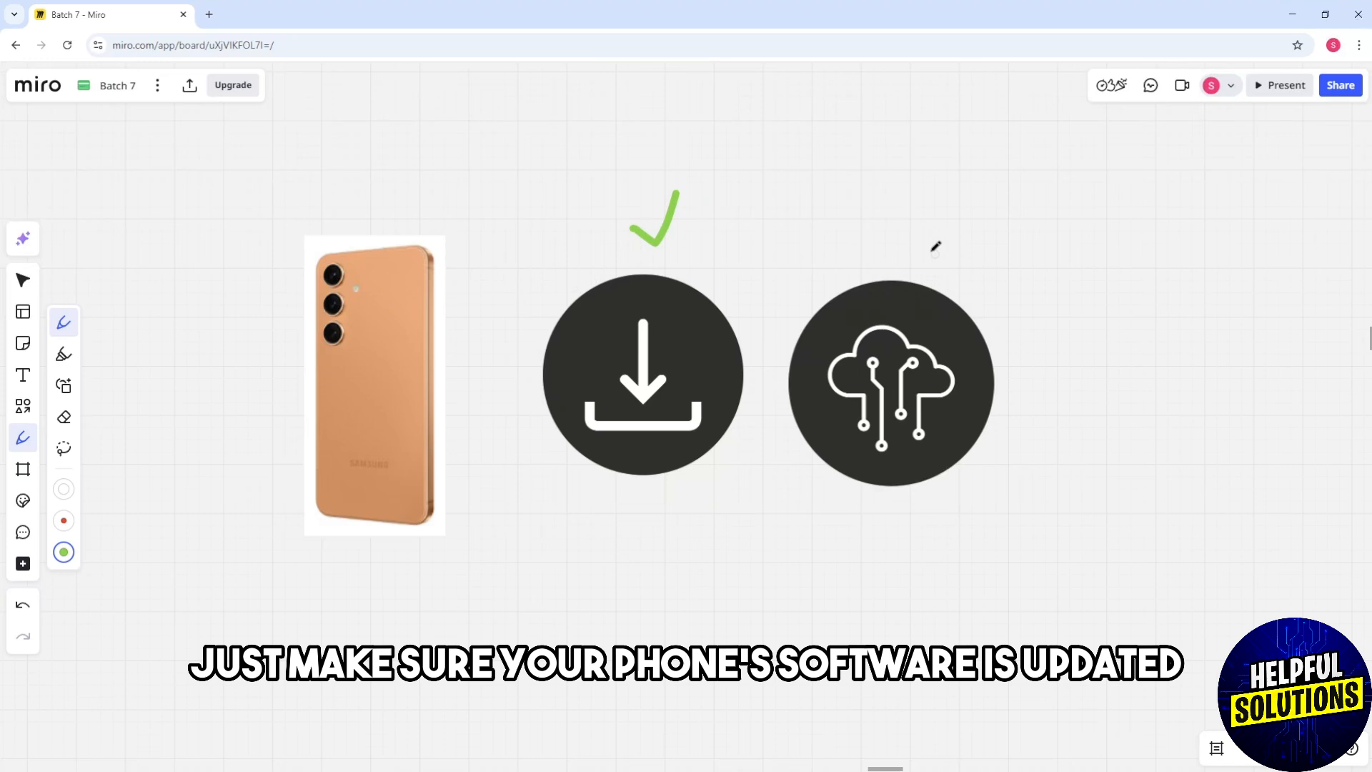
- Draw a green checkmark above the cloud-circuit icon with the pen
{"action": "left_click_drag", "start_coordinate": [888, 244], "coordinate": [928, 193]}
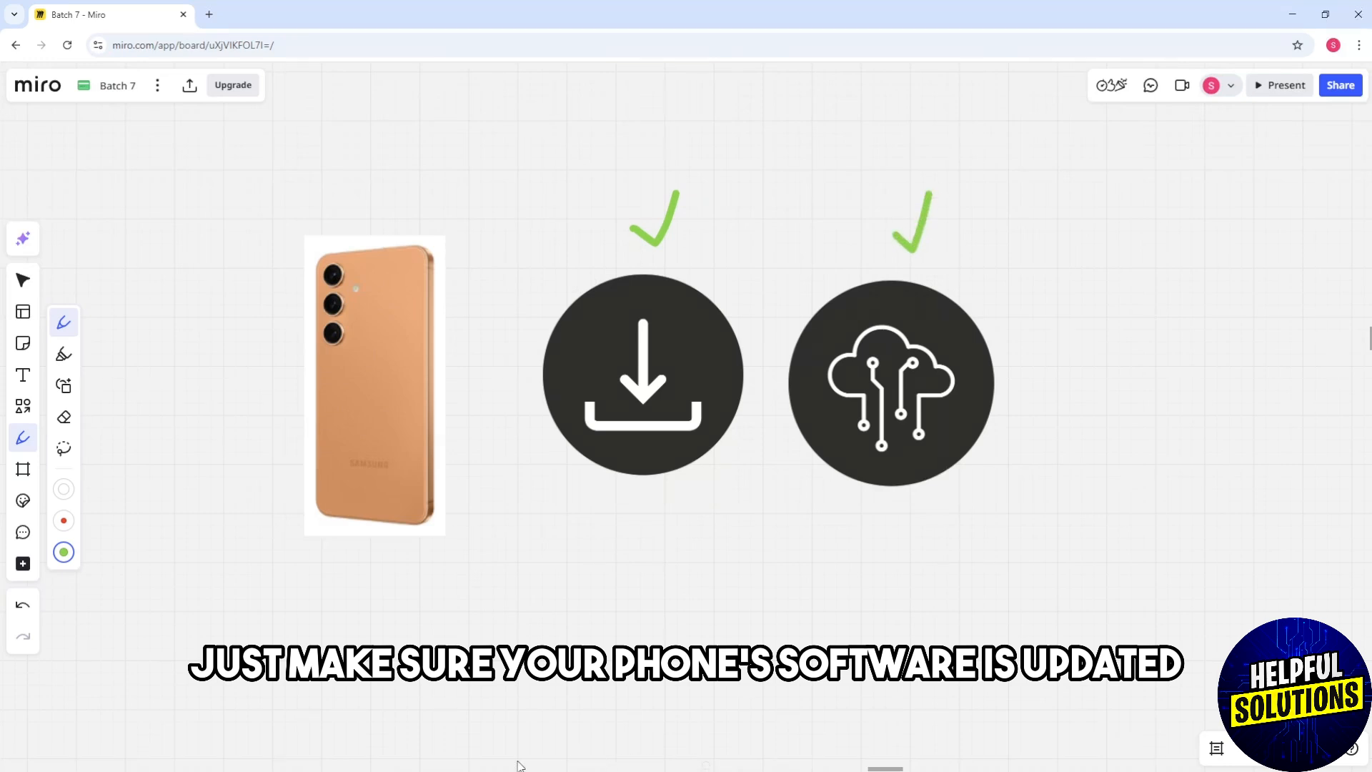